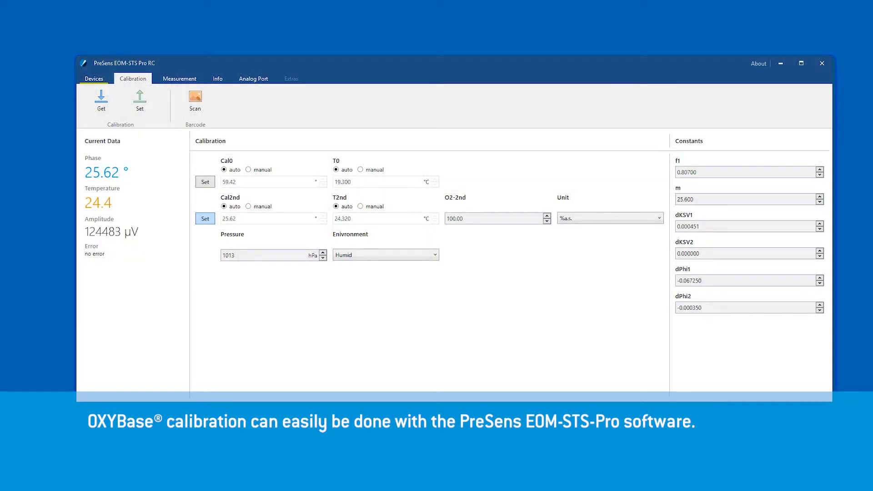
Transfer the calibration values to the OXYBase sensor with Set.
click(140, 102)
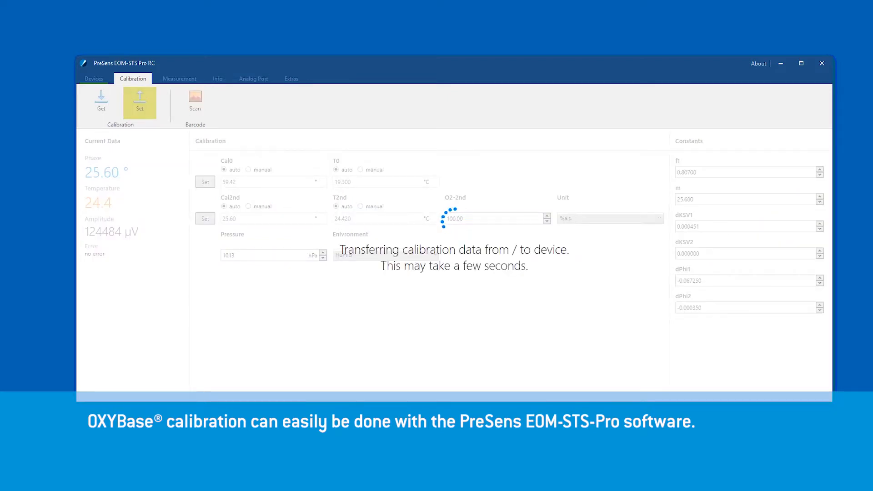
click(139, 102)
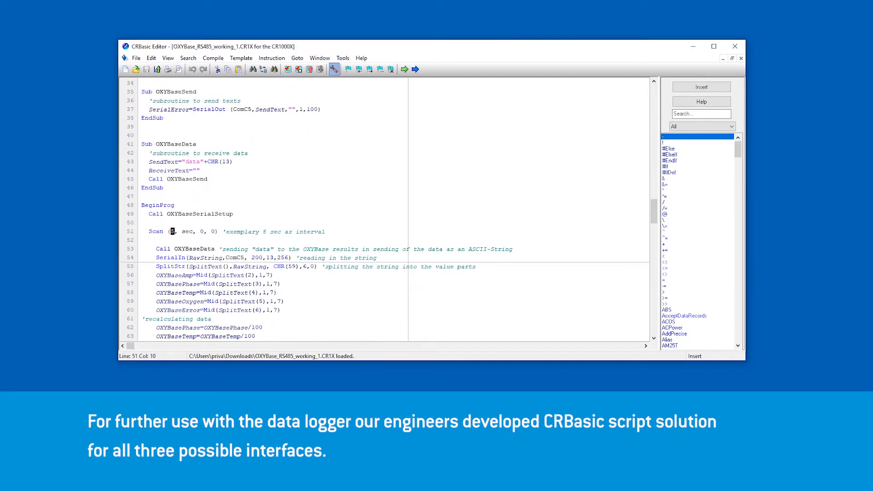
Change the script's scan interval from 5 to 30 seconds.
text(30)
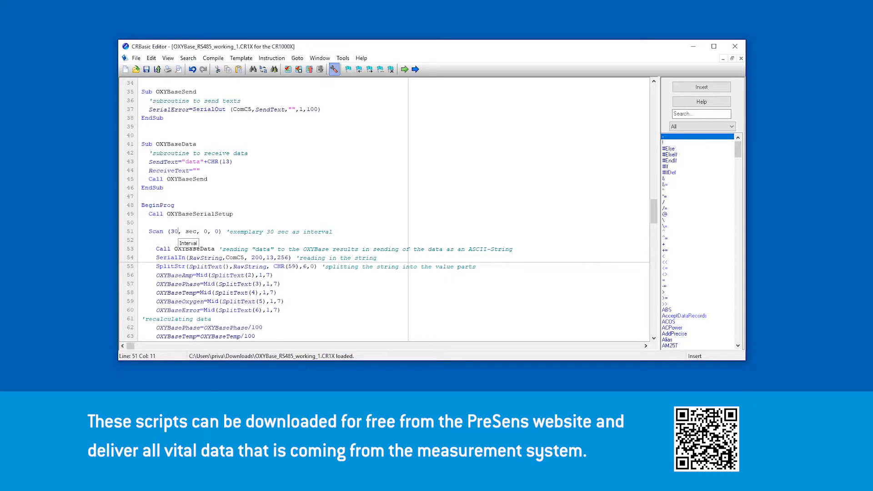
mouse_move(157, 69)
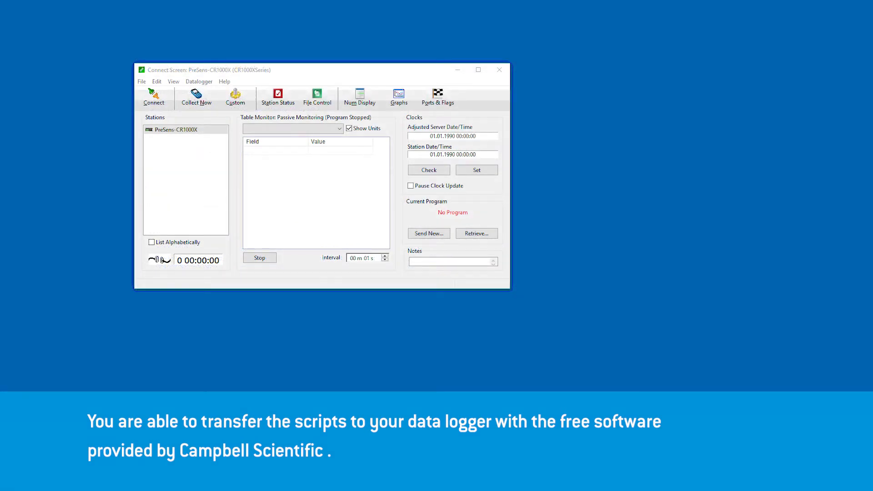
Connect to the PreSens-CR1000X logger and show its stored OXYBase script files.
click(154, 97)
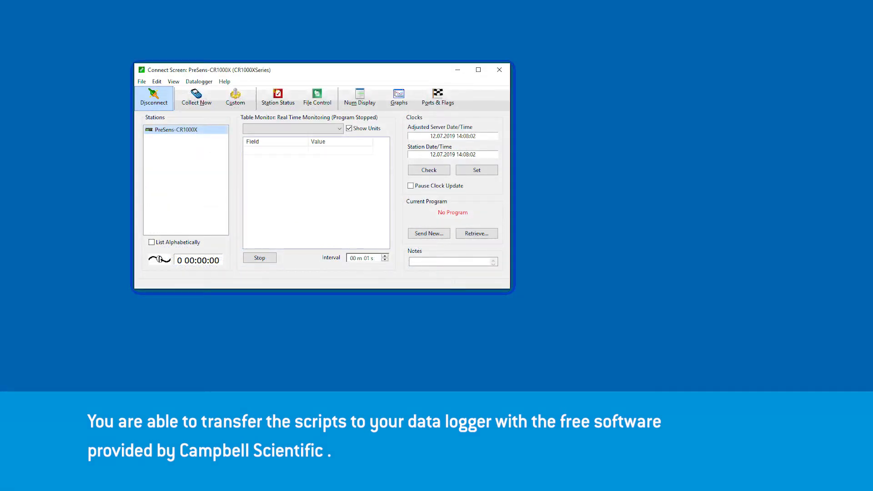
click(317, 97)
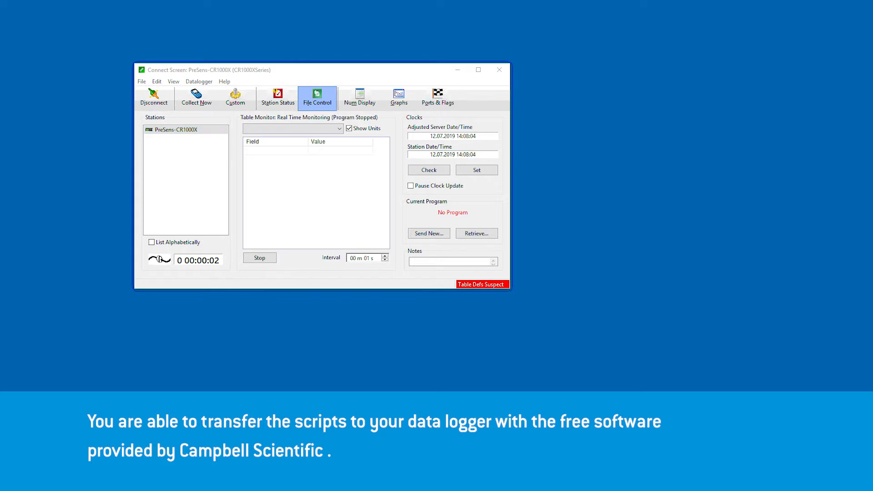
click(317, 97)
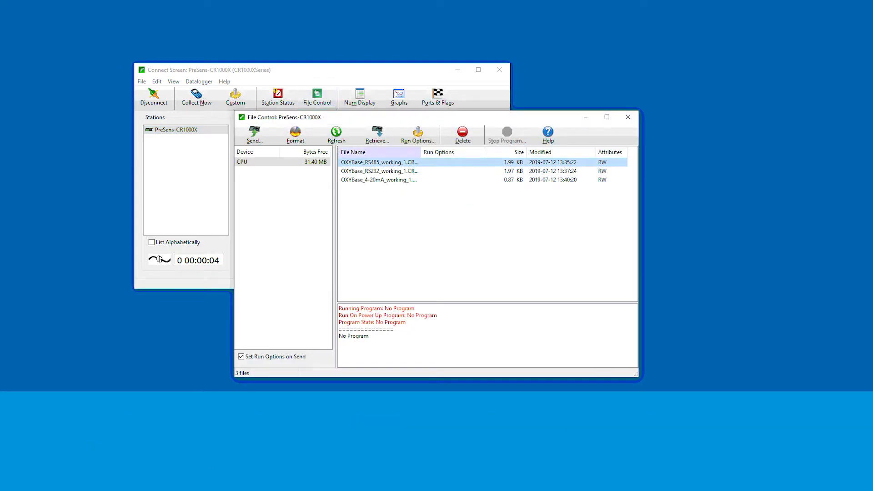
Run OXYBase_RS485_working_1.CR1X on the logger, confirming the data-erase warning.
click(418, 134)
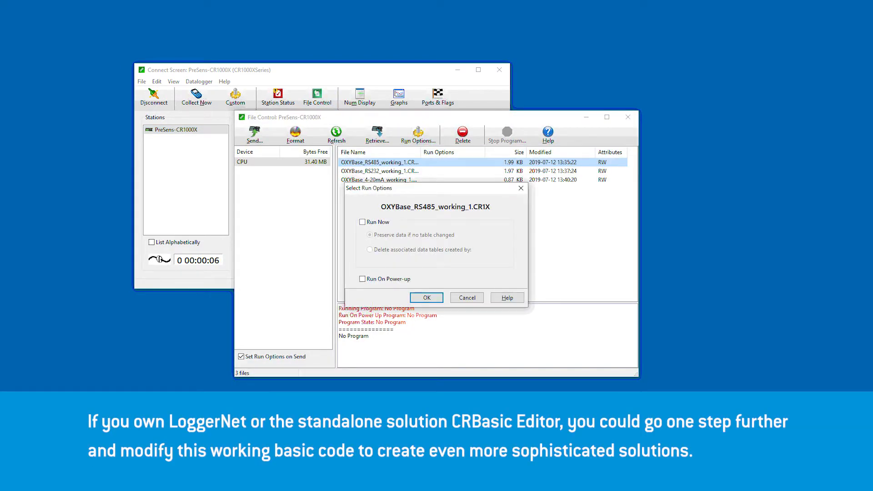
click(426, 296)
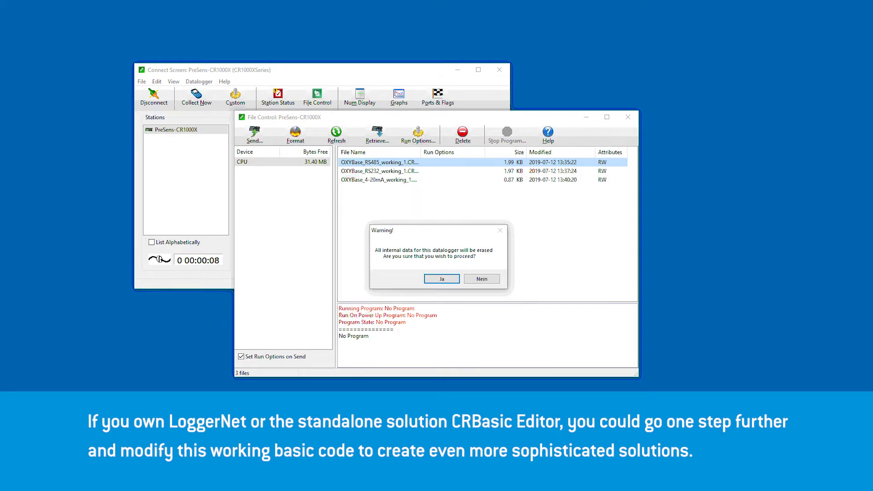
click(441, 278)
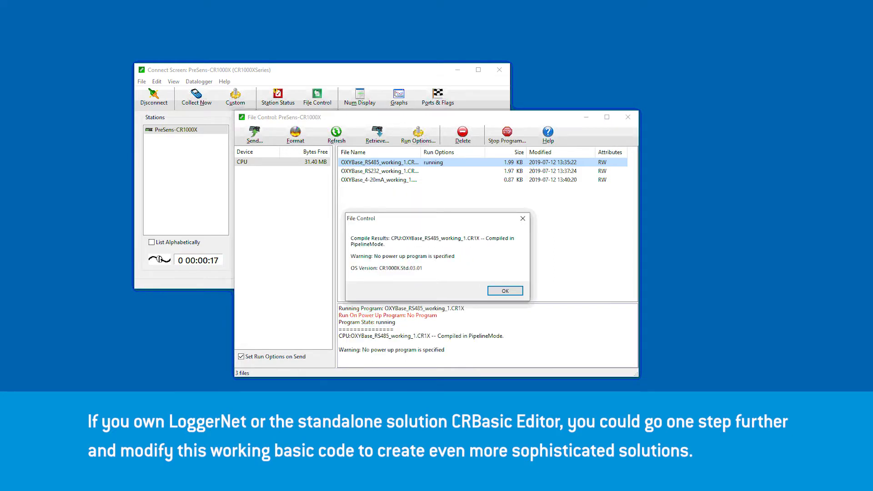